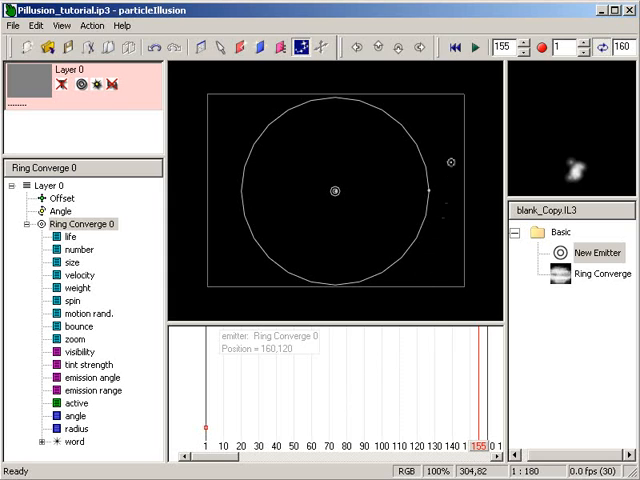
# Preview the animation and select the Ring Converge emitter from the library
pyautogui.click(472, 48)
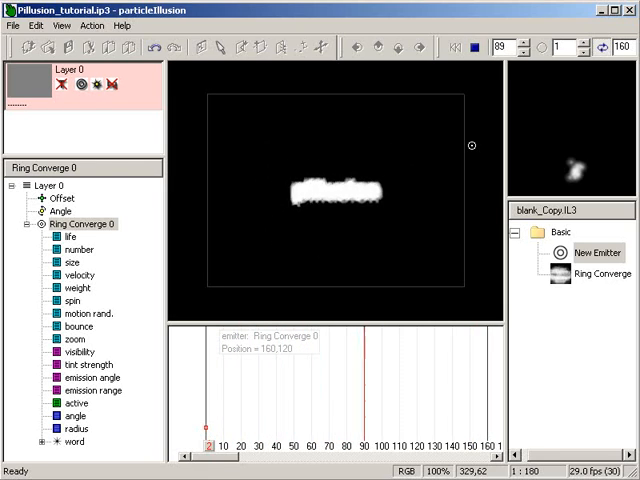
pyautogui.click(472, 48)
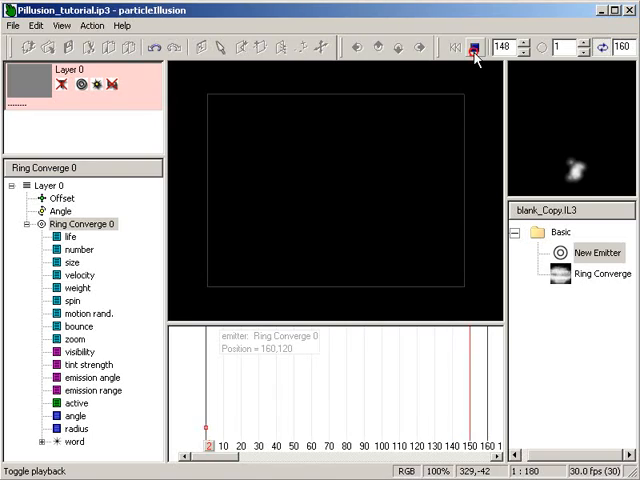
pyautogui.click(472, 46)
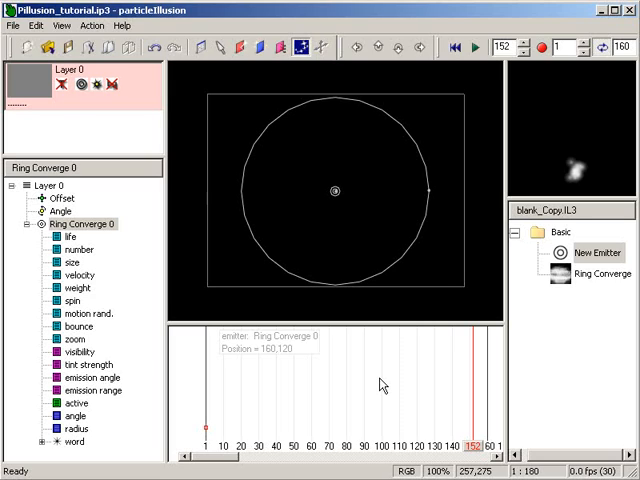
pyautogui.moveTo(568, 284)
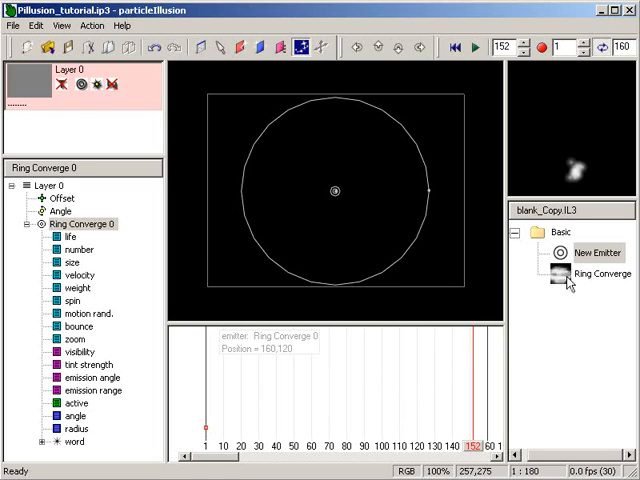
pyautogui.click(600, 252)
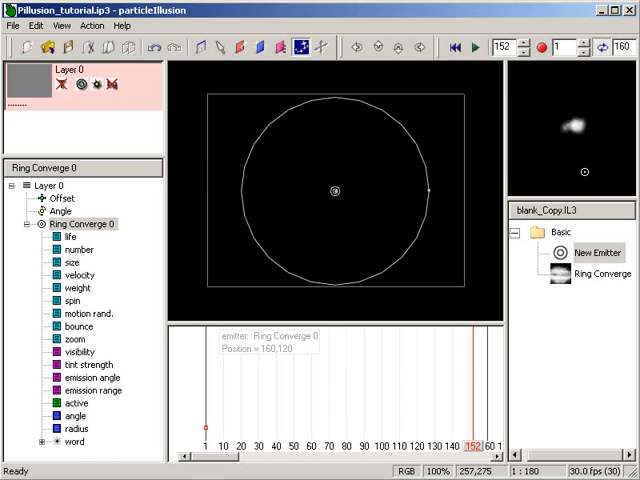
pyautogui.click(596, 274)
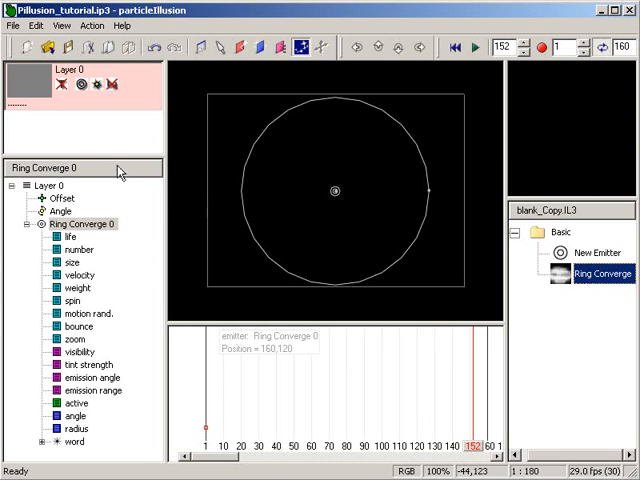
# Create a new layer with the default name Layer 1 above Layer 0
pyautogui.rightClick(80, 168)
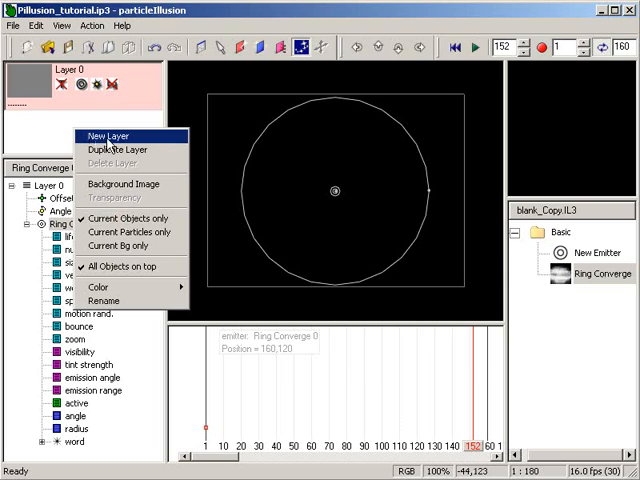
pyautogui.click(116, 136)
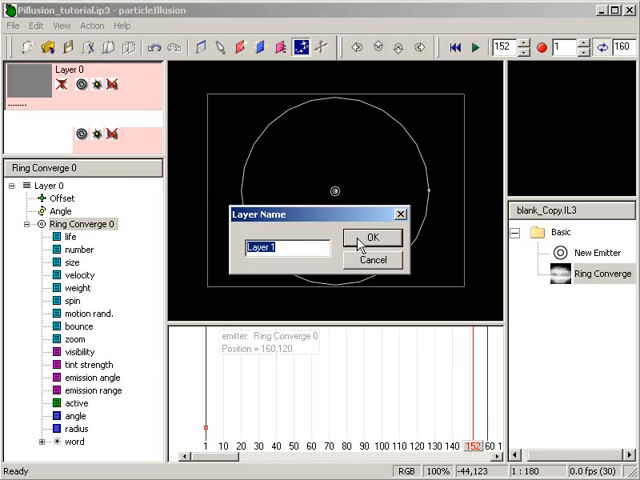
pyautogui.click(374, 238)
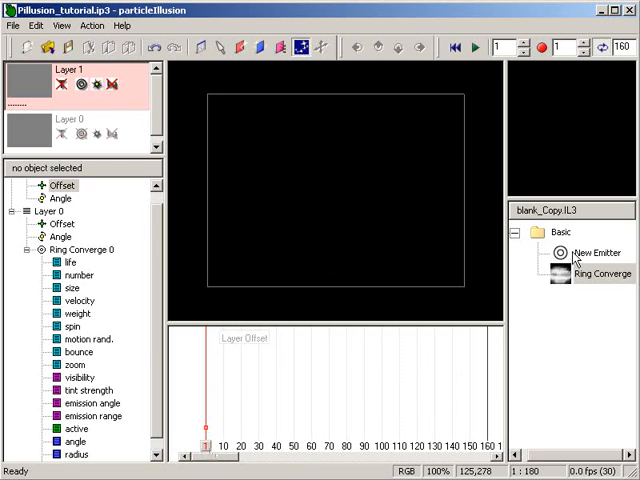
# Place a plain New Emitter 0 at the stage centre on Layer 1
pyautogui.click(596, 252)
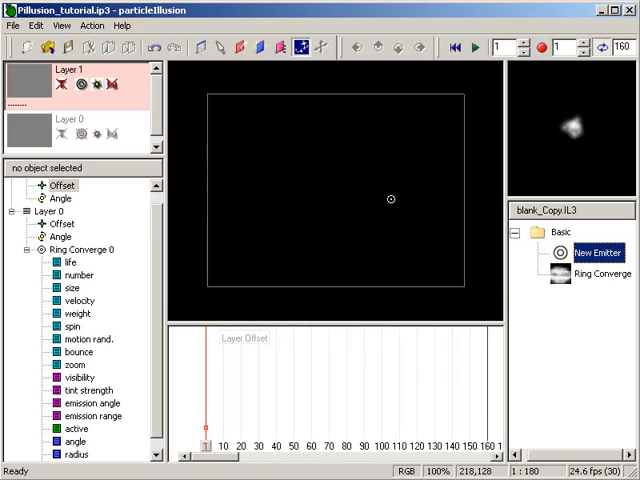
pyautogui.click(600, 252)
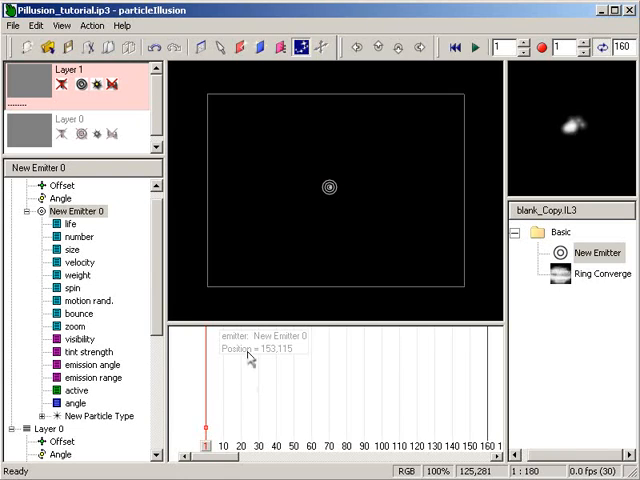
pyautogui.rightClick(240, 370)
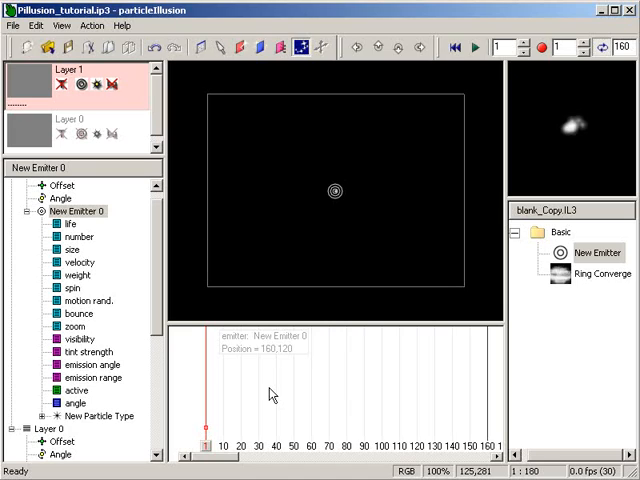
pyautogui.moveTo(196, 356)
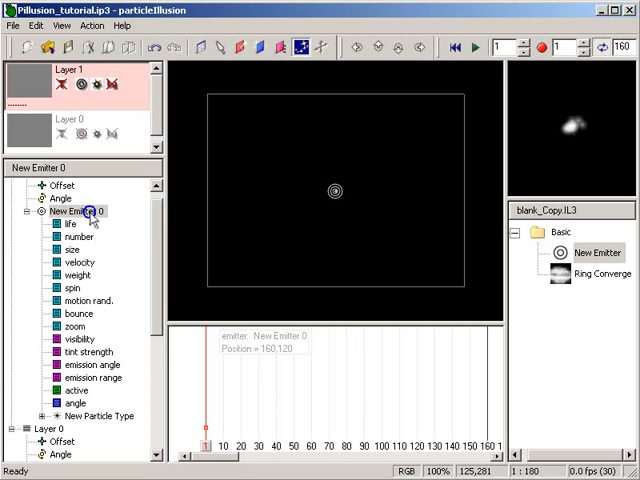
# Set New Emitter 0's particle type to Single Particle with fixed angle 0 in its properties
pyautogui.rightClick(76, 212)
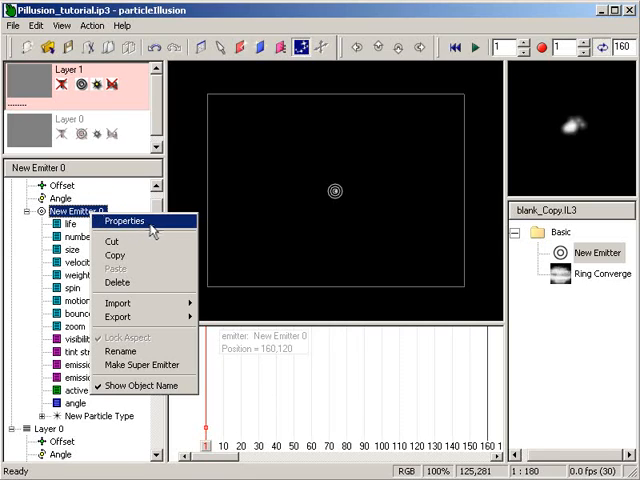
pyautogui.click(124, 220)
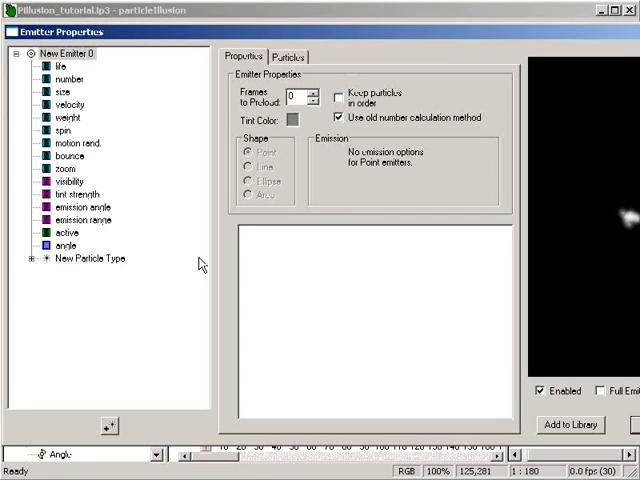
pyautogui.click(288, 56)
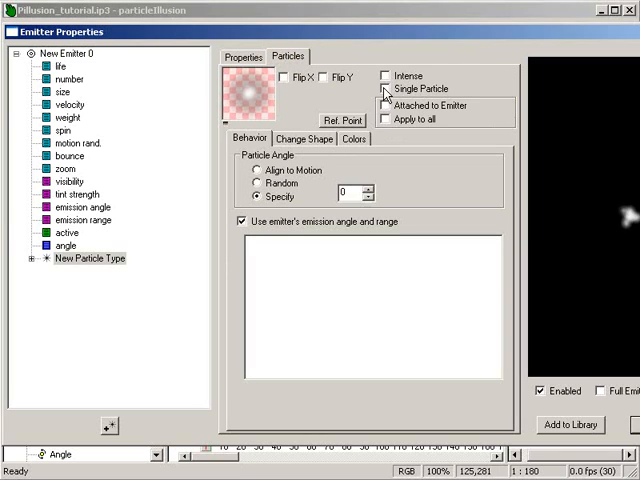
pyautogui.click(386, 88)
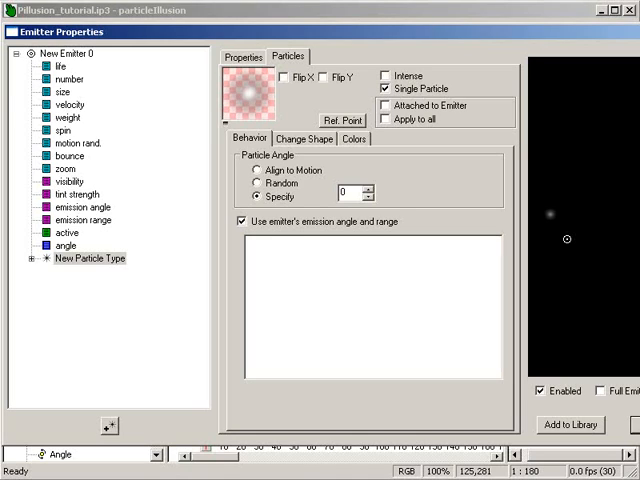
pyautogui.moveTo(340, 172)
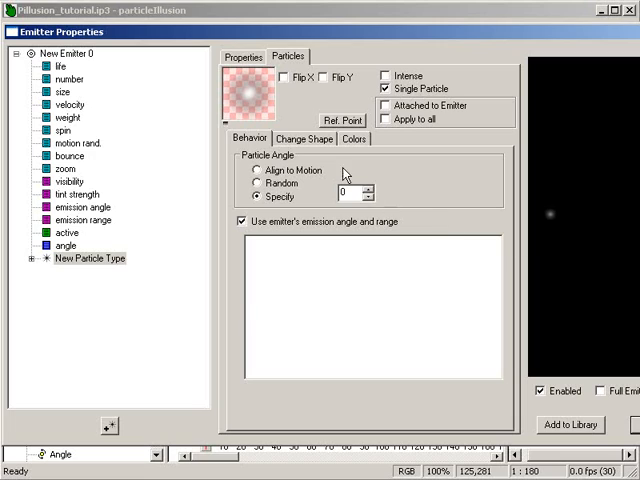
pyautogui.click(318, 138)
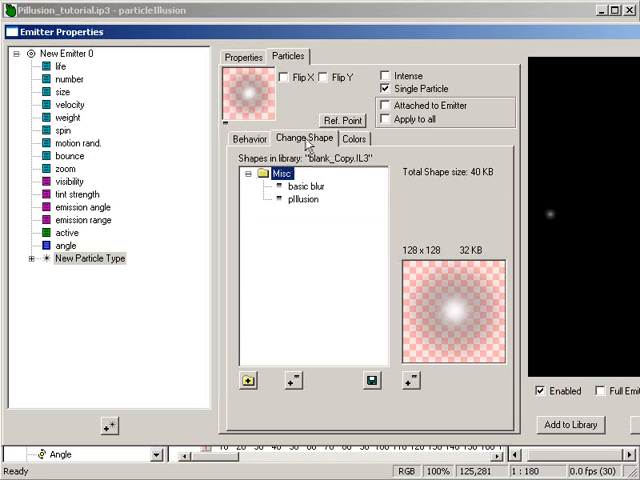
pyautogui.moveTo(348, 192)
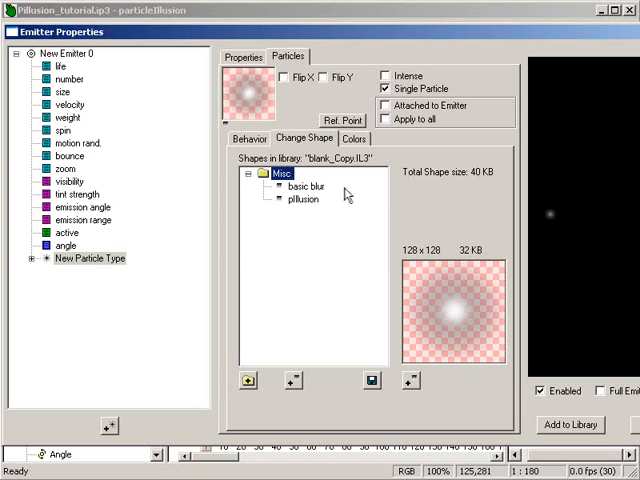
# Replace the basic blur with the pIllusion logo shape from the Misc library
pyautogui.click(302, 188)
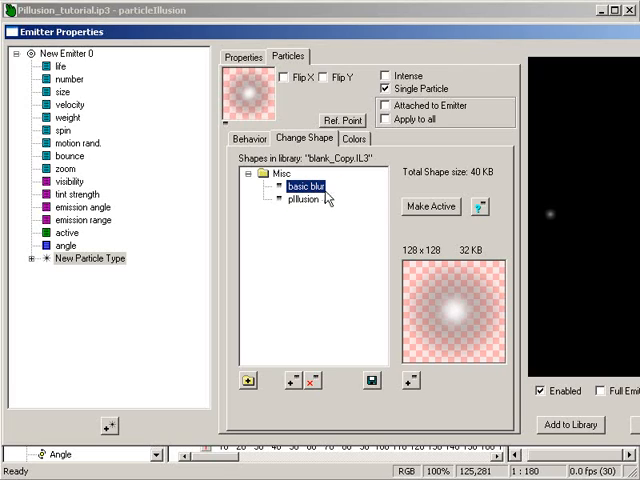
pyautogui.moveTo(308, 208)
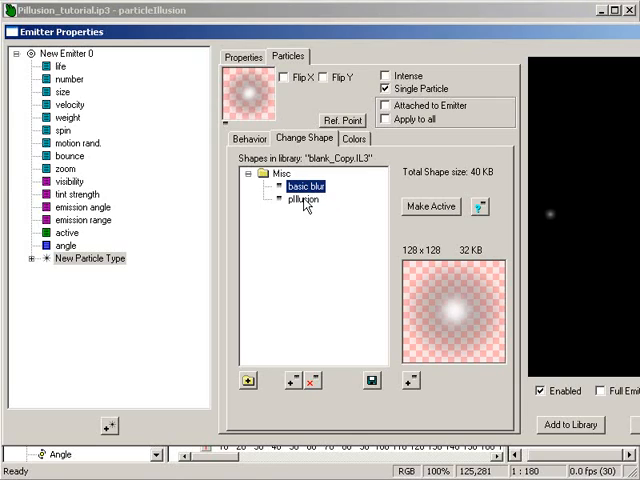
pyautogui.click(304, 200)
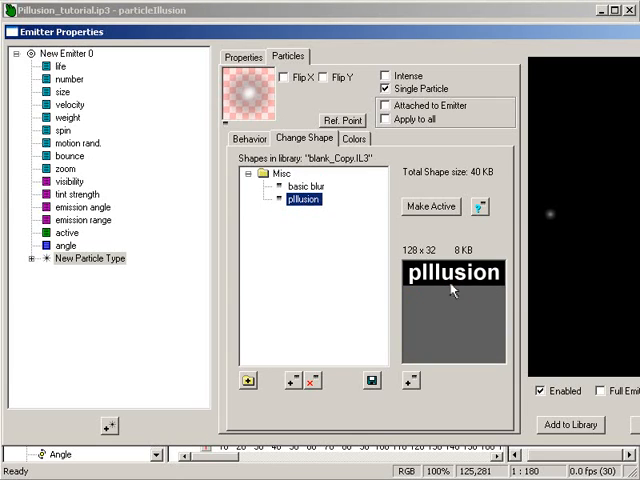
pyautogui.moveTo(436, 290)
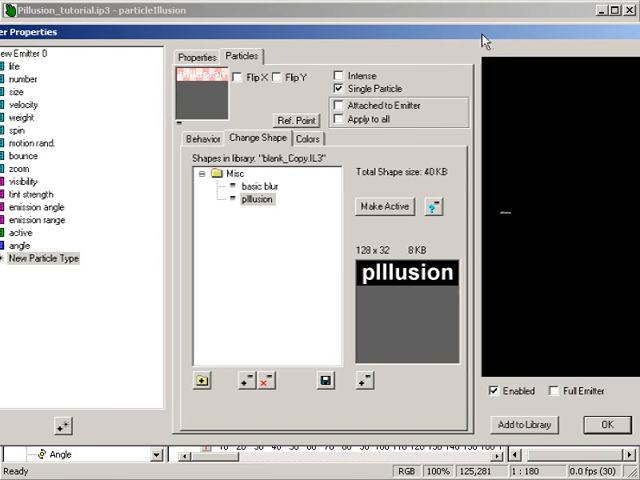
# Confirm the emitter properties so the logo particle appears on the stage
pyautogui.click(600, 424)
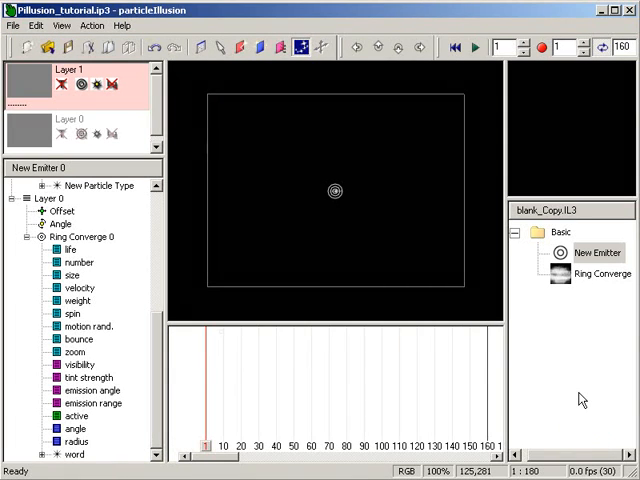
pyautogui.moveTo(360, 402)
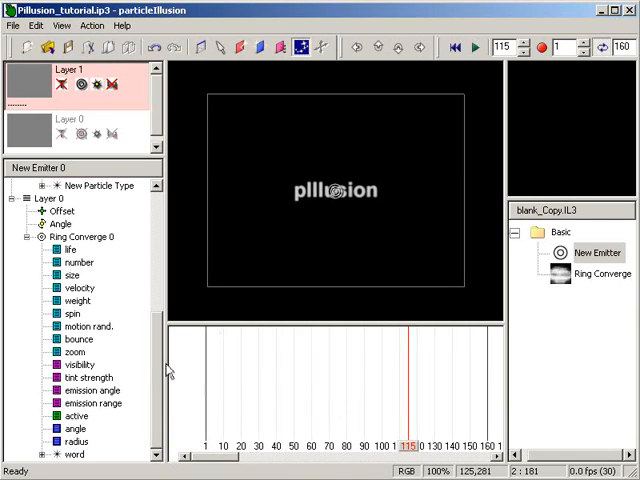
pyautogui.moveTo(46, 456)
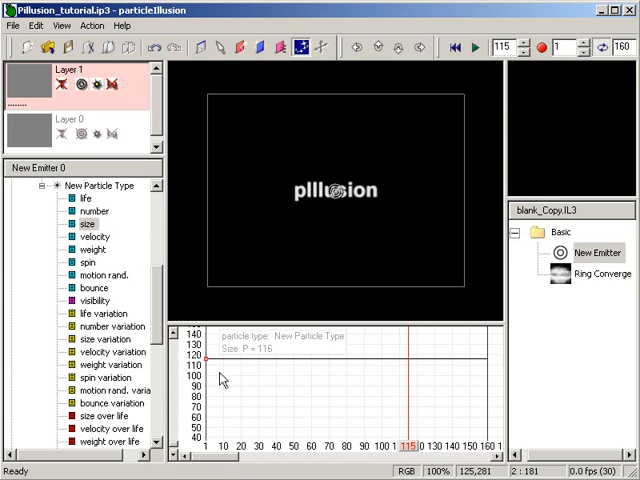
pyautogui.moveTo(284, 408)
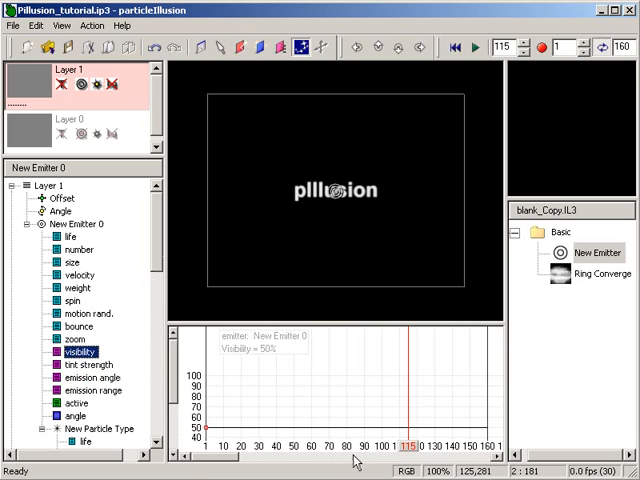
pyautogui.moveTo(410, 454)
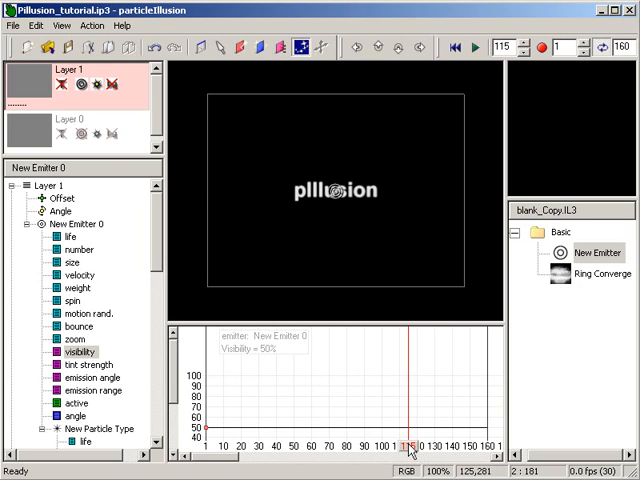
# Add a visibility keyframe before frame 115 and hold it at 0 so the logo fades in
pyautogui.click(468, 48)
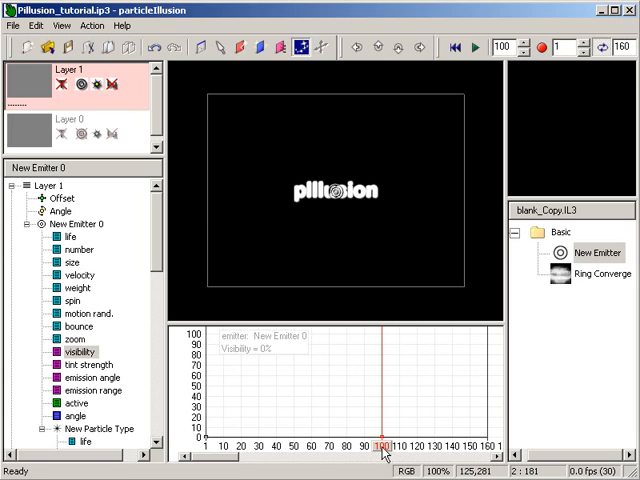
pyautogui.moveTo(382, 444); pyautogui.dragTo(404, 444)
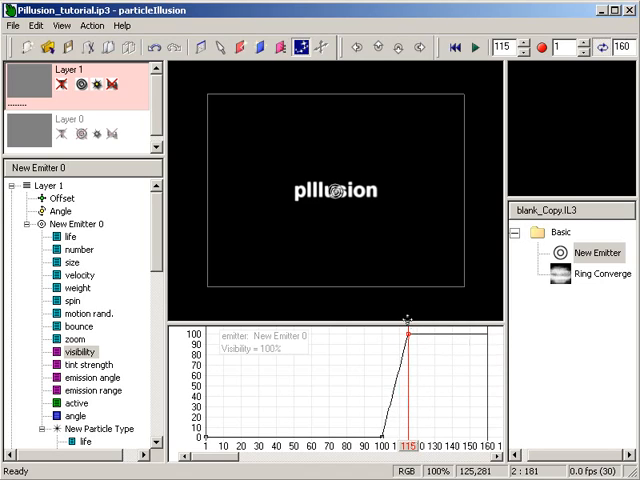
# Rewind to the first frame and play the animation to check the fade-in
pyautogui.click(474, 48)
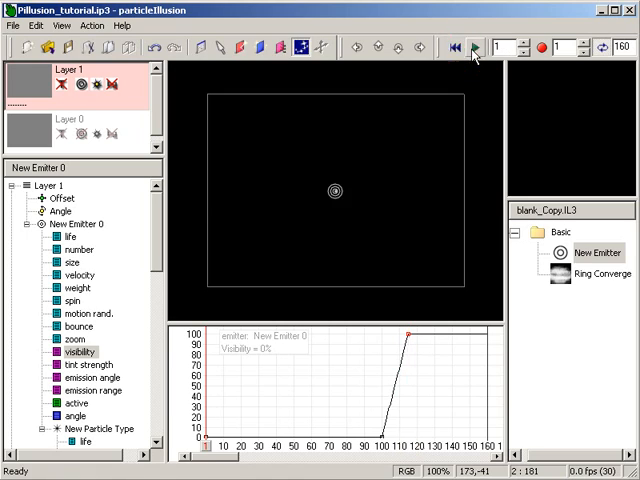
pyautogui.click(476, 48)
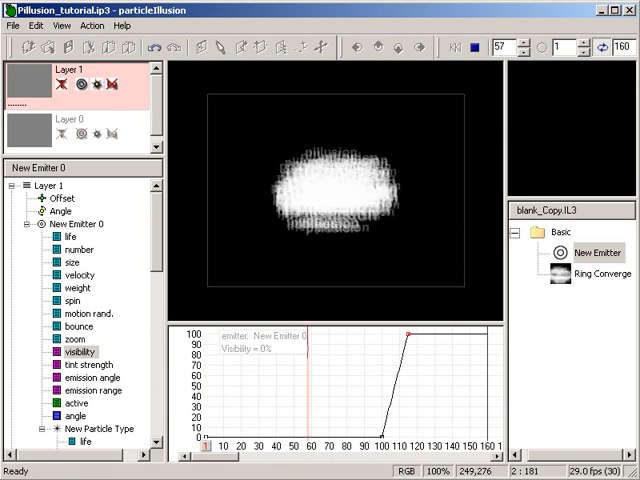